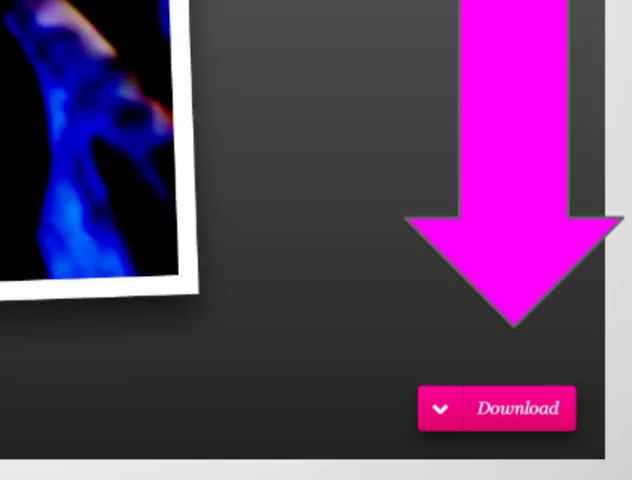
Step: Download the current snapshot as webcam-toy-photo12.jpg into the Downloads folder
click(504, 408)
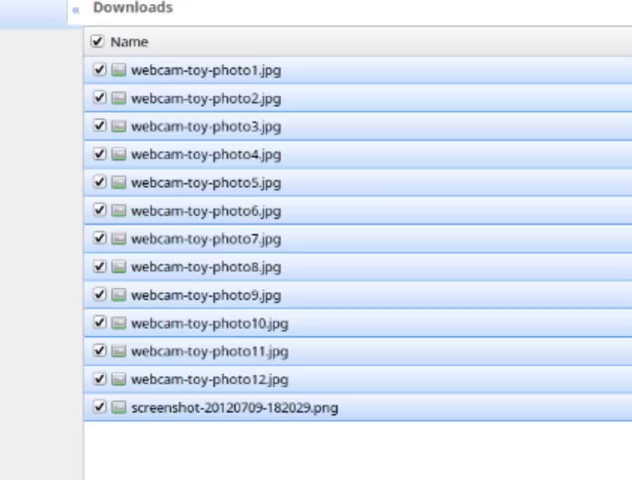